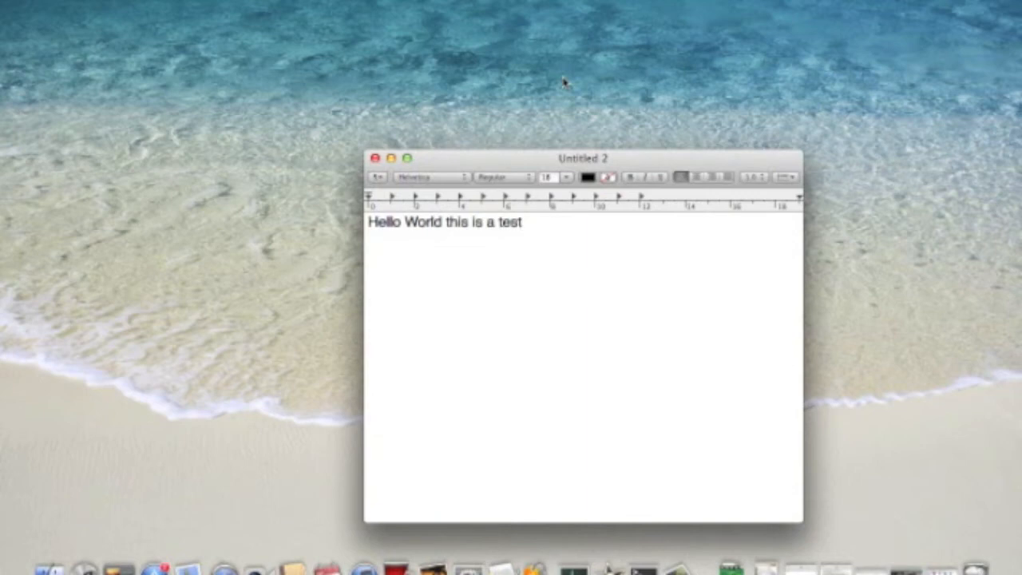
- Enter the sentence 'Hello World this is a test' in the document
{"action": "left_click", "coordinate": [524, 224]}
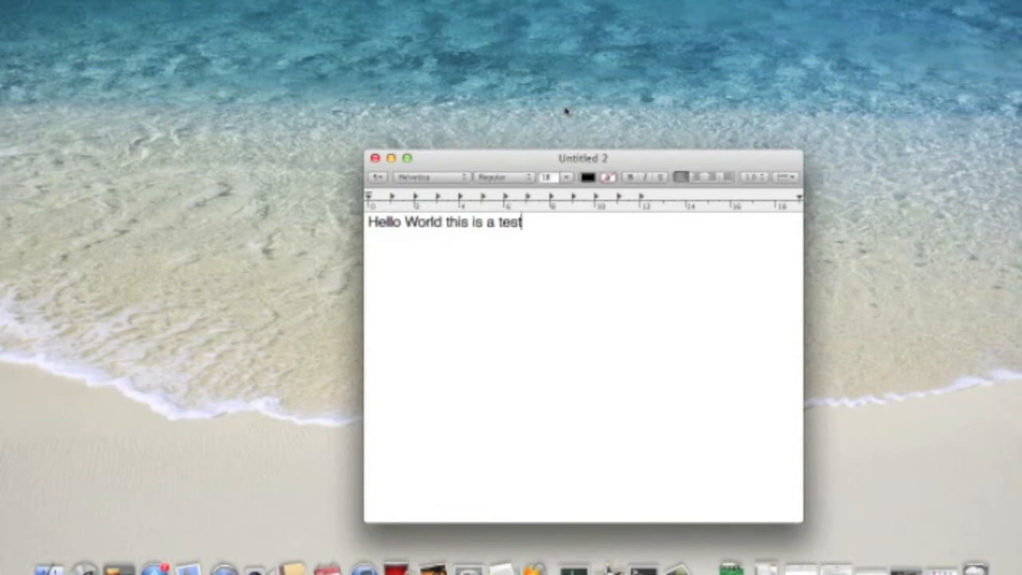
{"action": "mouse_move", "coordinate": [551, 221]}
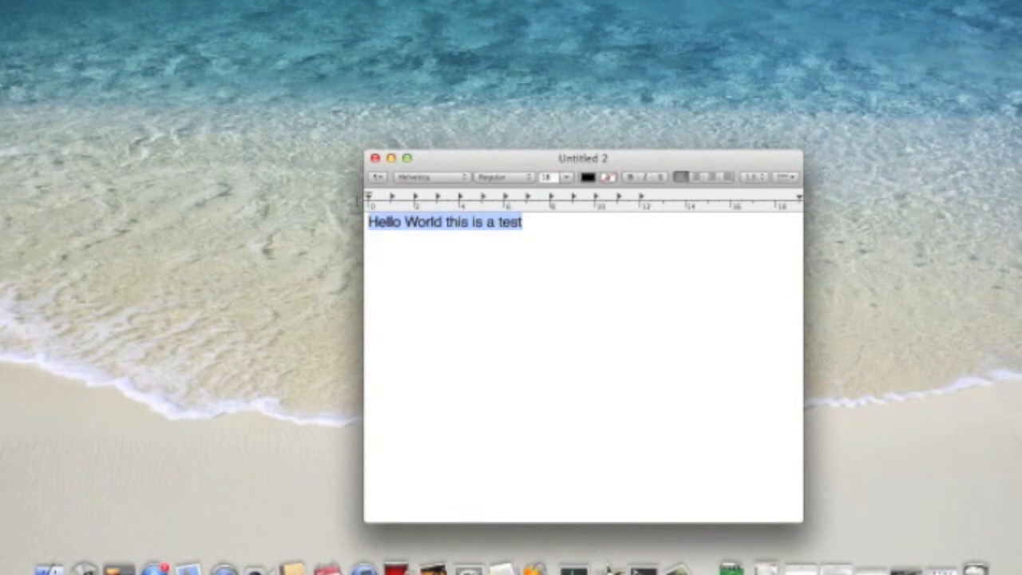
{"action": "mouse_move", "coordinate": [460, 282]}
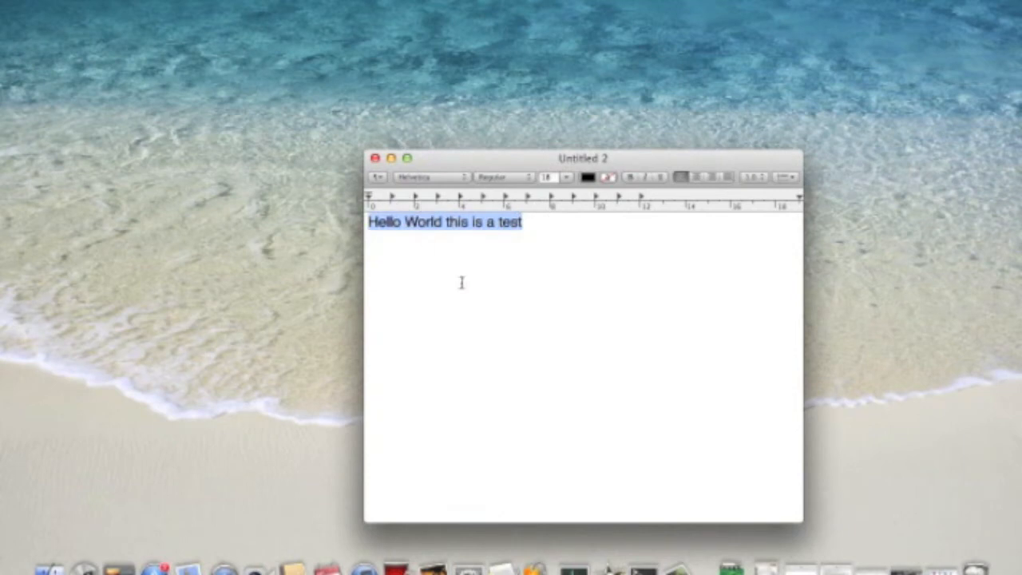
{"action": "mouse_move", "coordinate": [550, 248]}
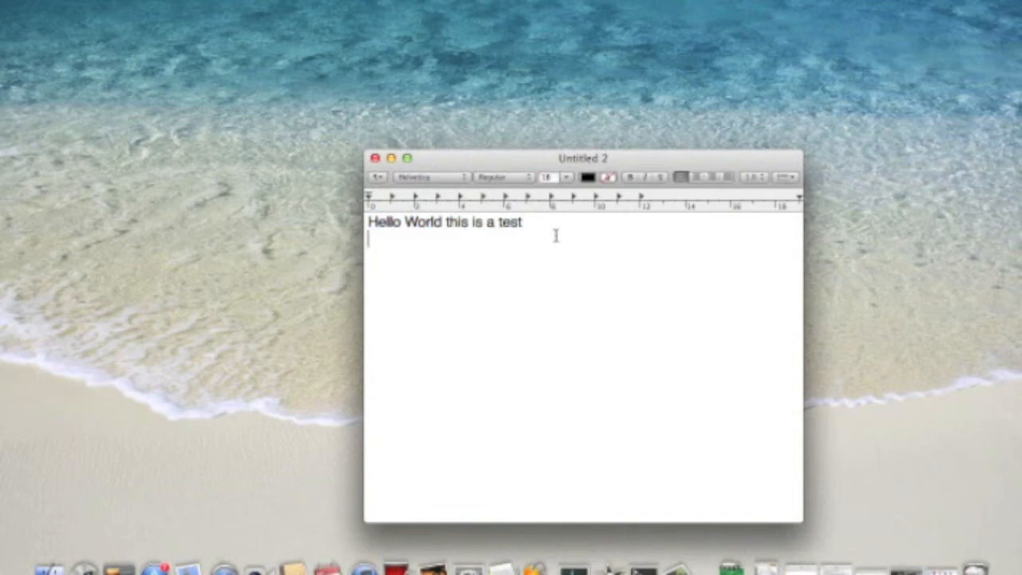
{"action": "type", "text": "Hello World this is a testHello World this is a testHello World this is a testHello World this is a test"}
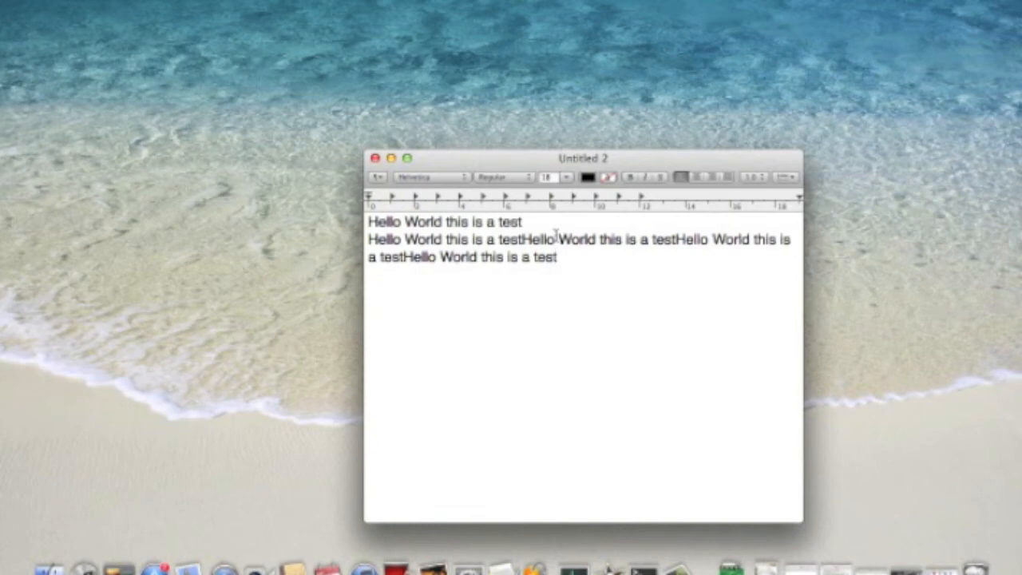
- Select all of the document's text with Cmd+A
{"action": "key", "text": "cmd+a"}
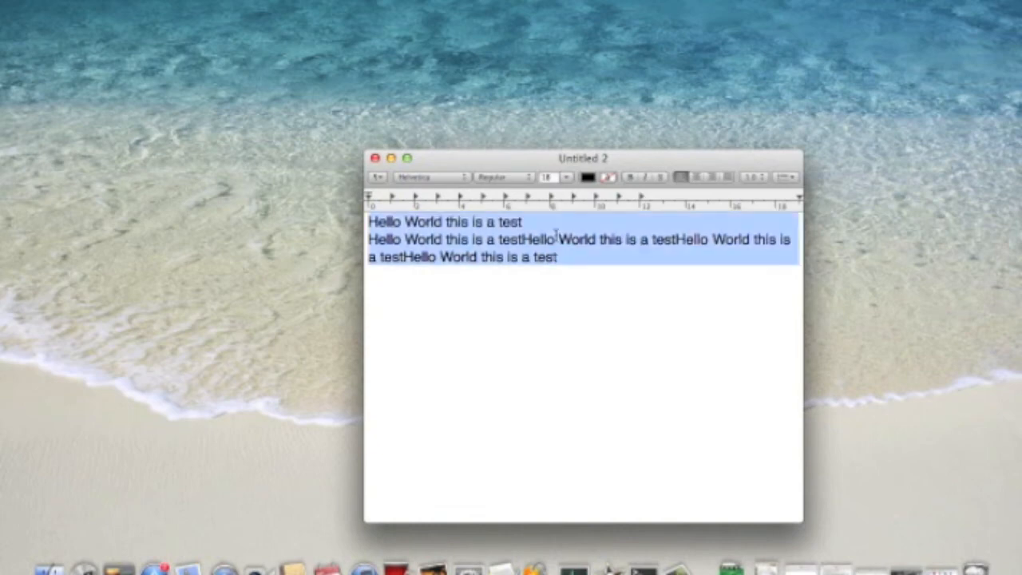